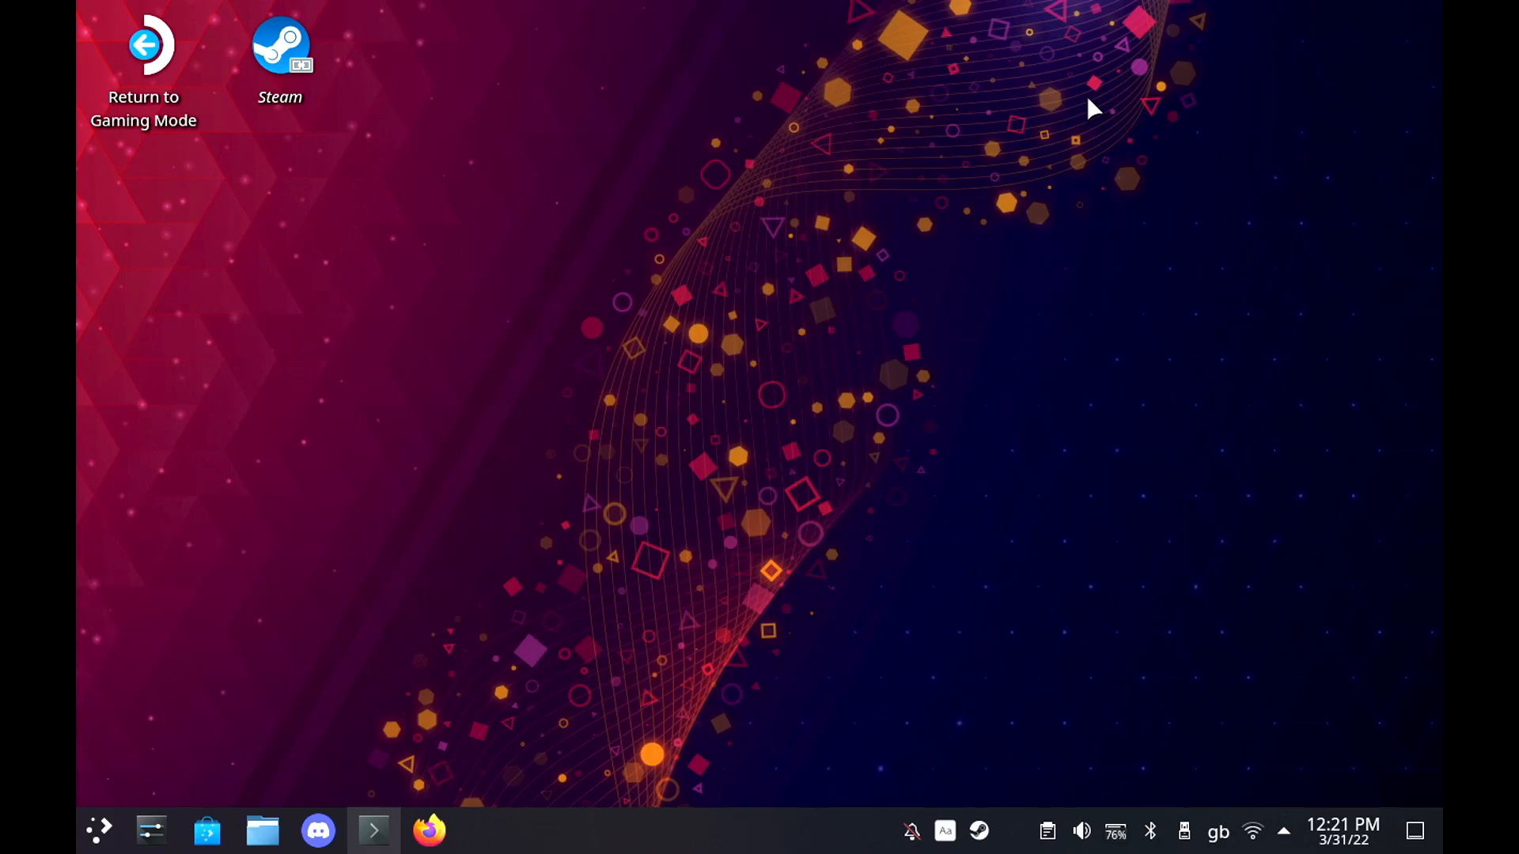
{"action": "mouse_move", "coordinate": [893, 181]}
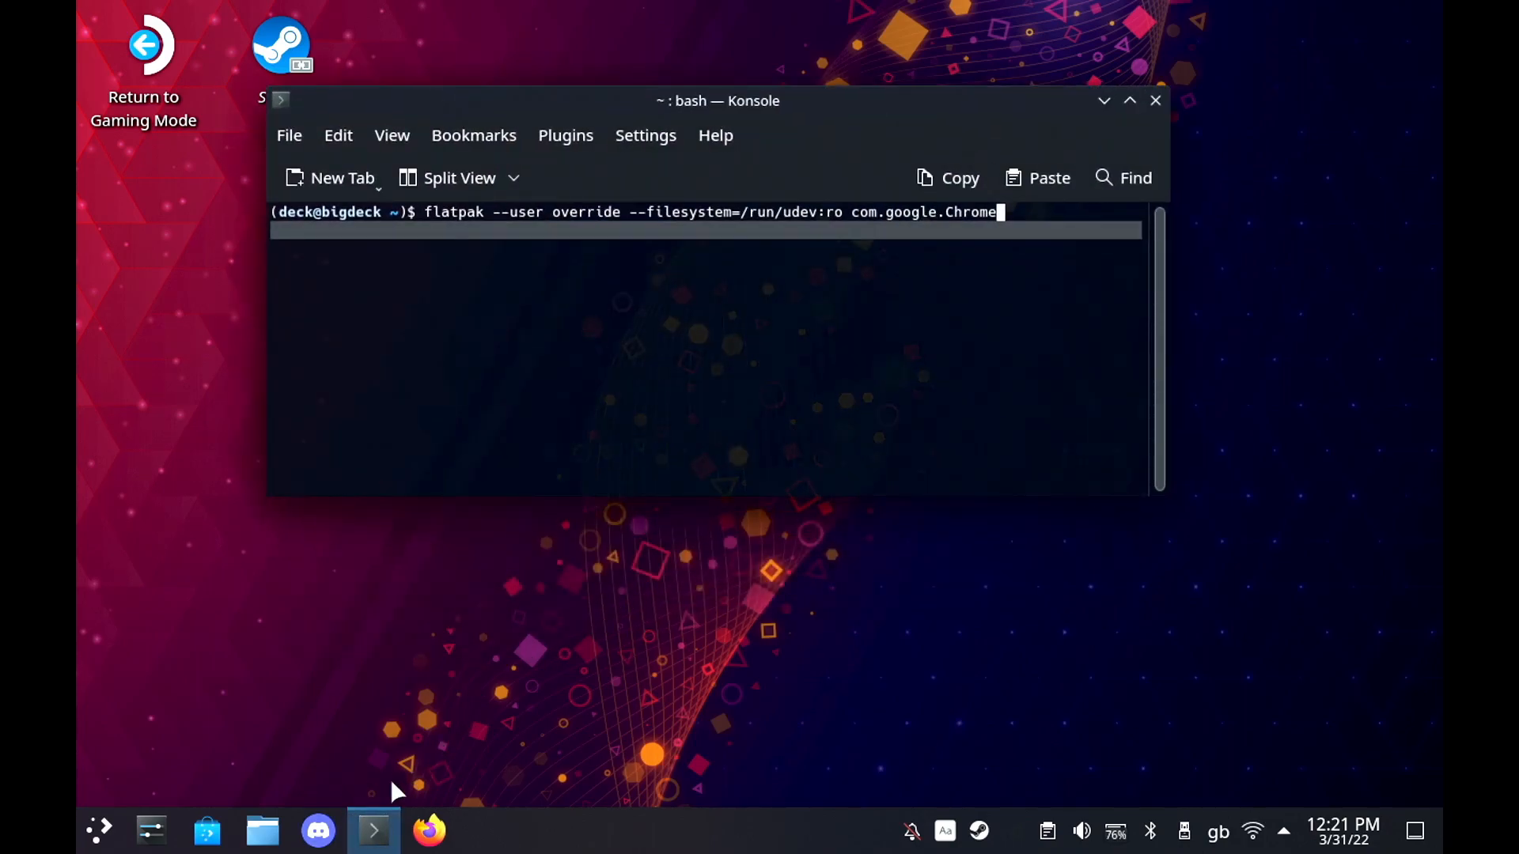
{"action": "mouse_move", "coordinate": [373, 831]}
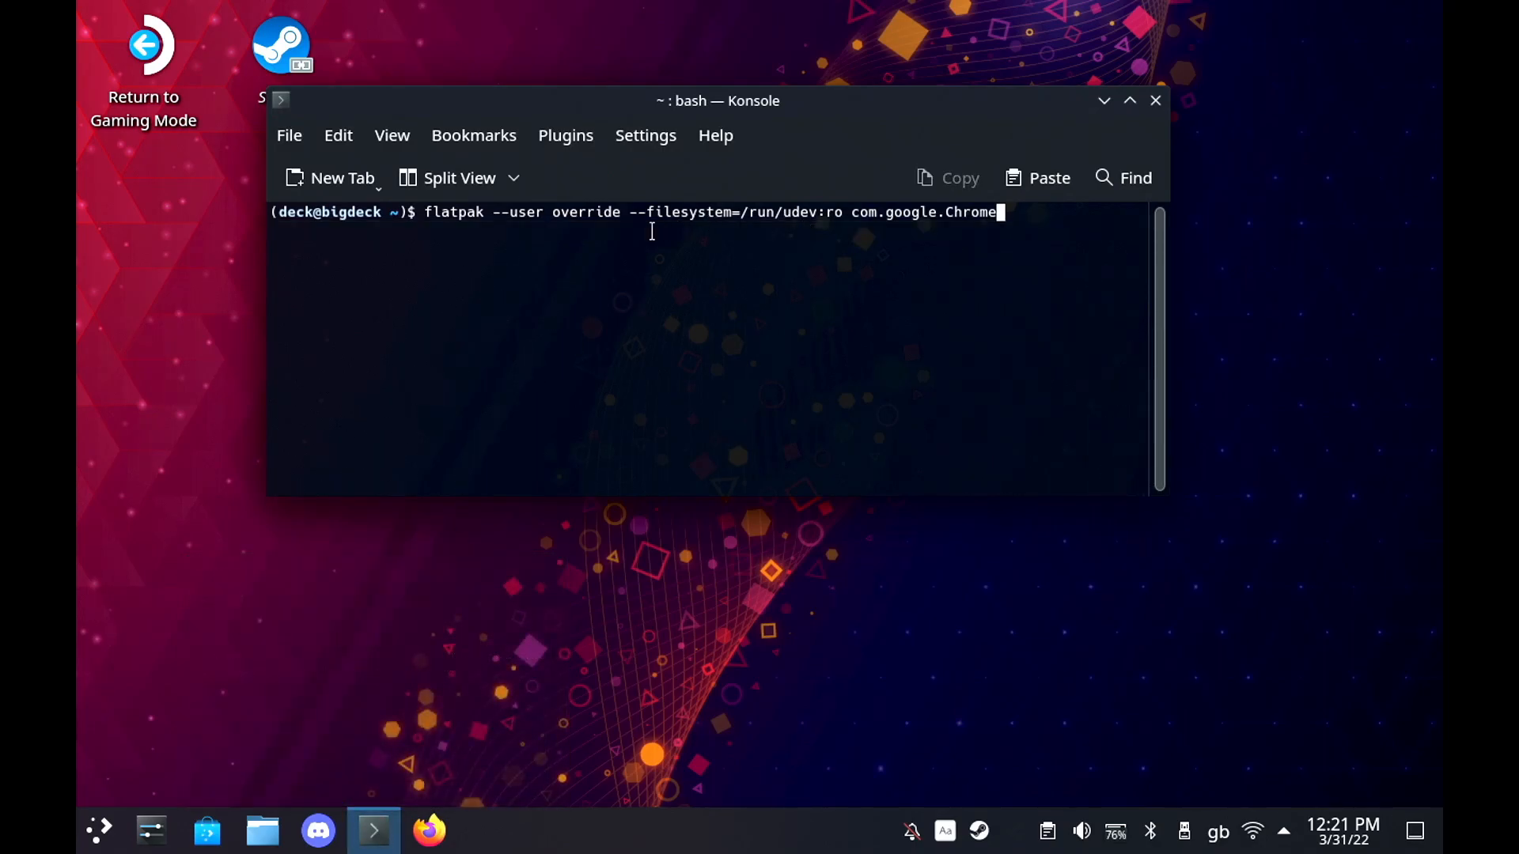
{"action": "mouse_move", "coordinate": [797, 215]}
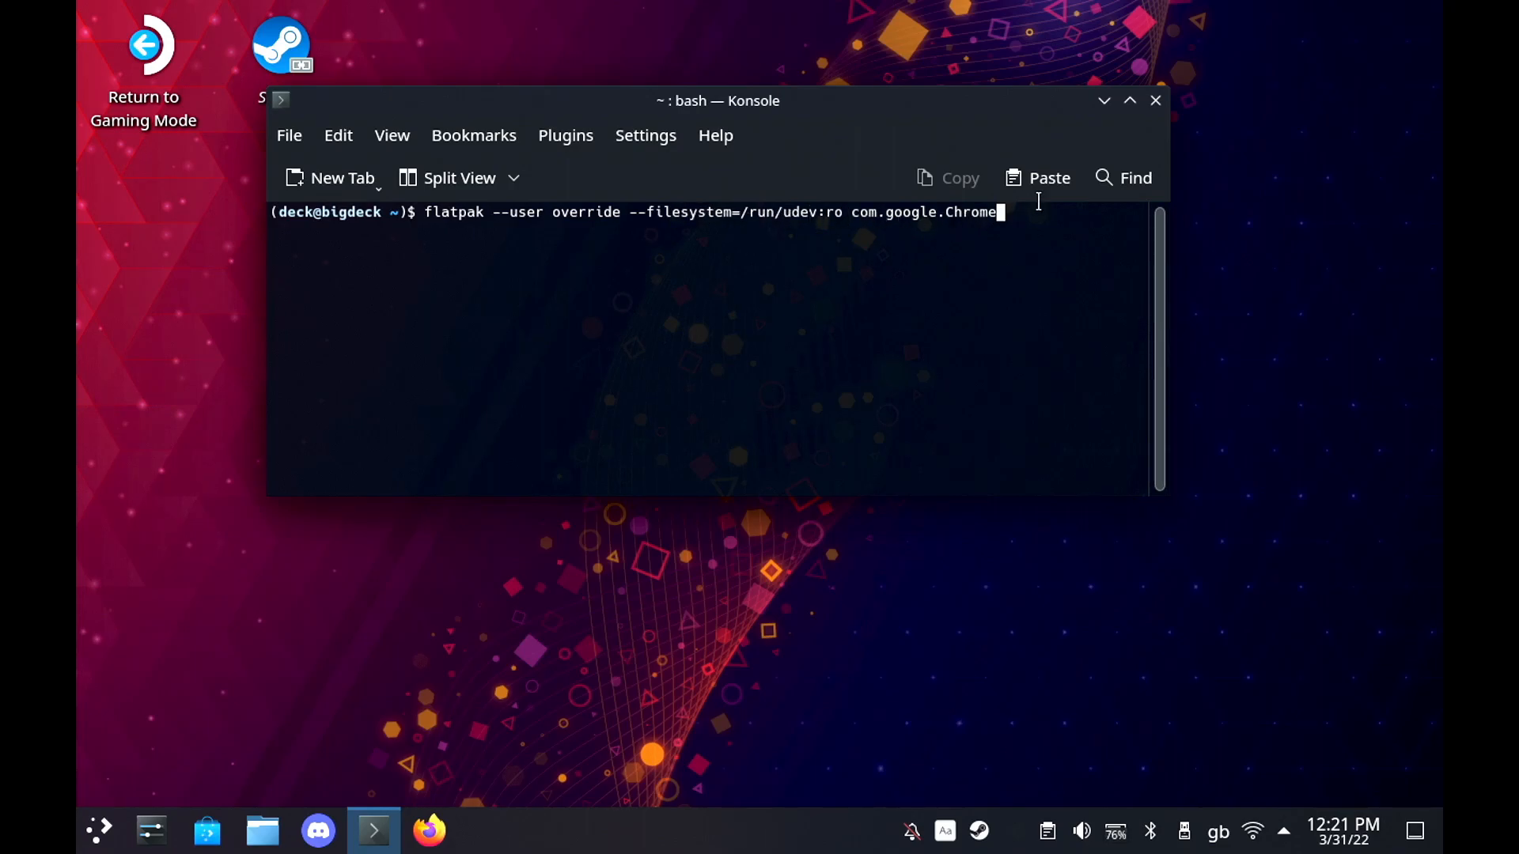
- Close the Konsole window after running the /run/udev read-only flatpak override for Chrome
{"action": "left_click", "coordinate": [1155, 99]}
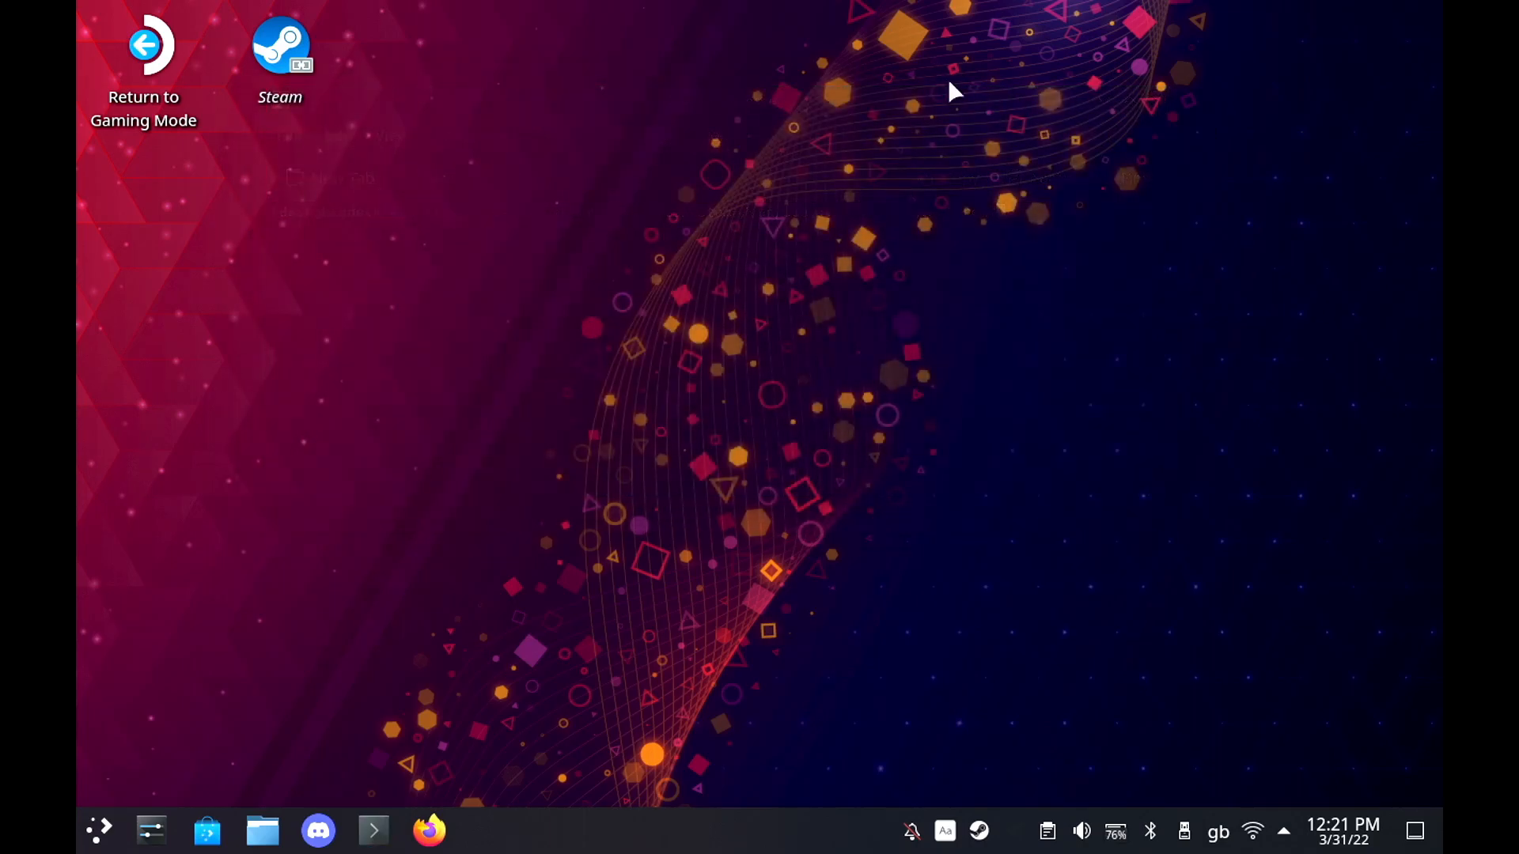
{"action": "mouse_move", "coordinate": [821, 424]}
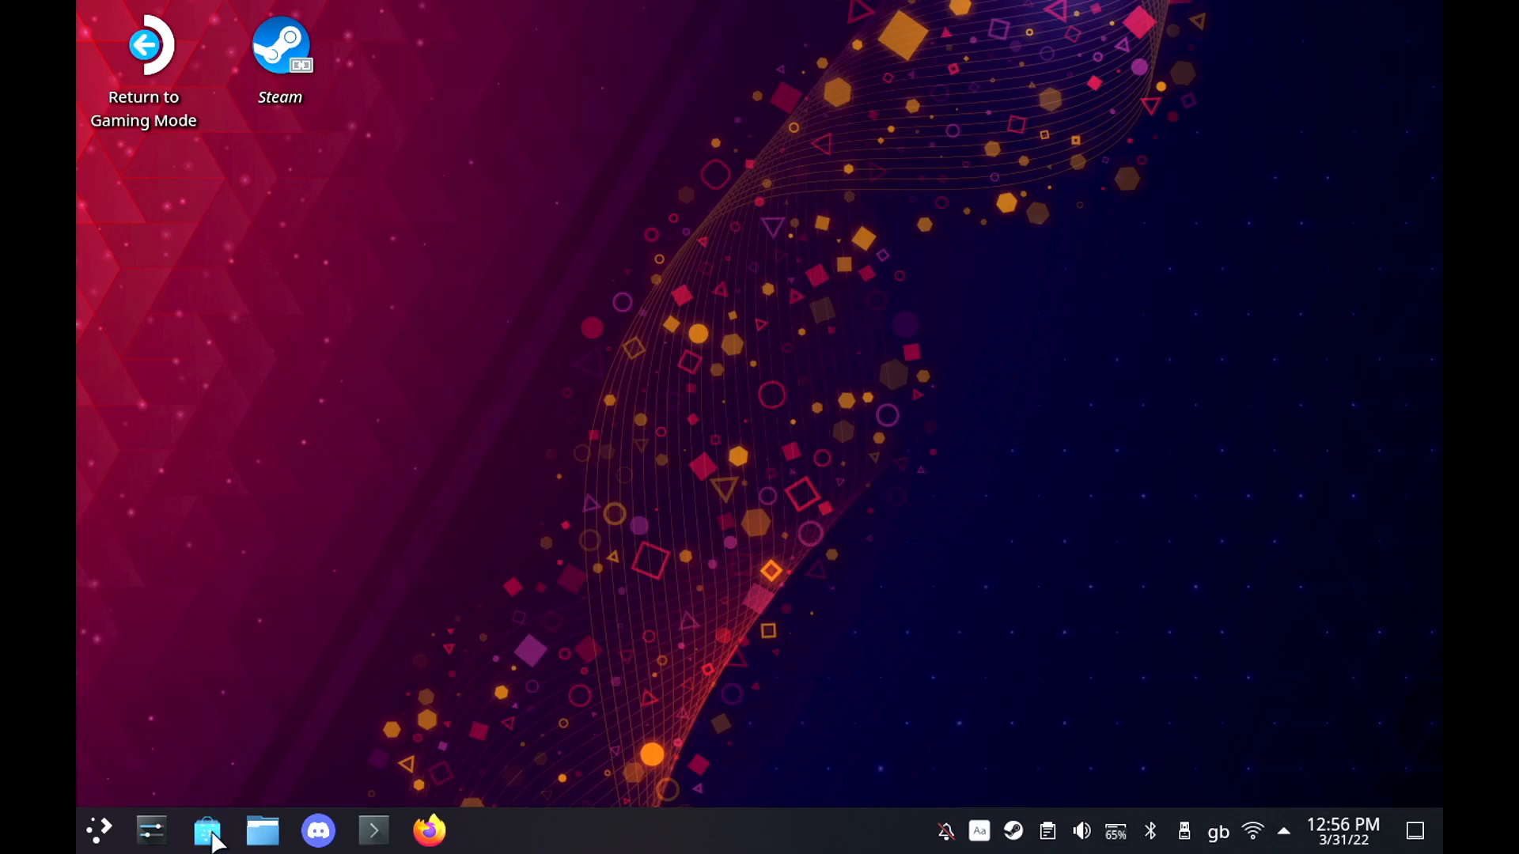
- Launch Discover and view its Updates page to confirm the system is up to date
{"action": "left_click", "coordinate": [206, 831]}
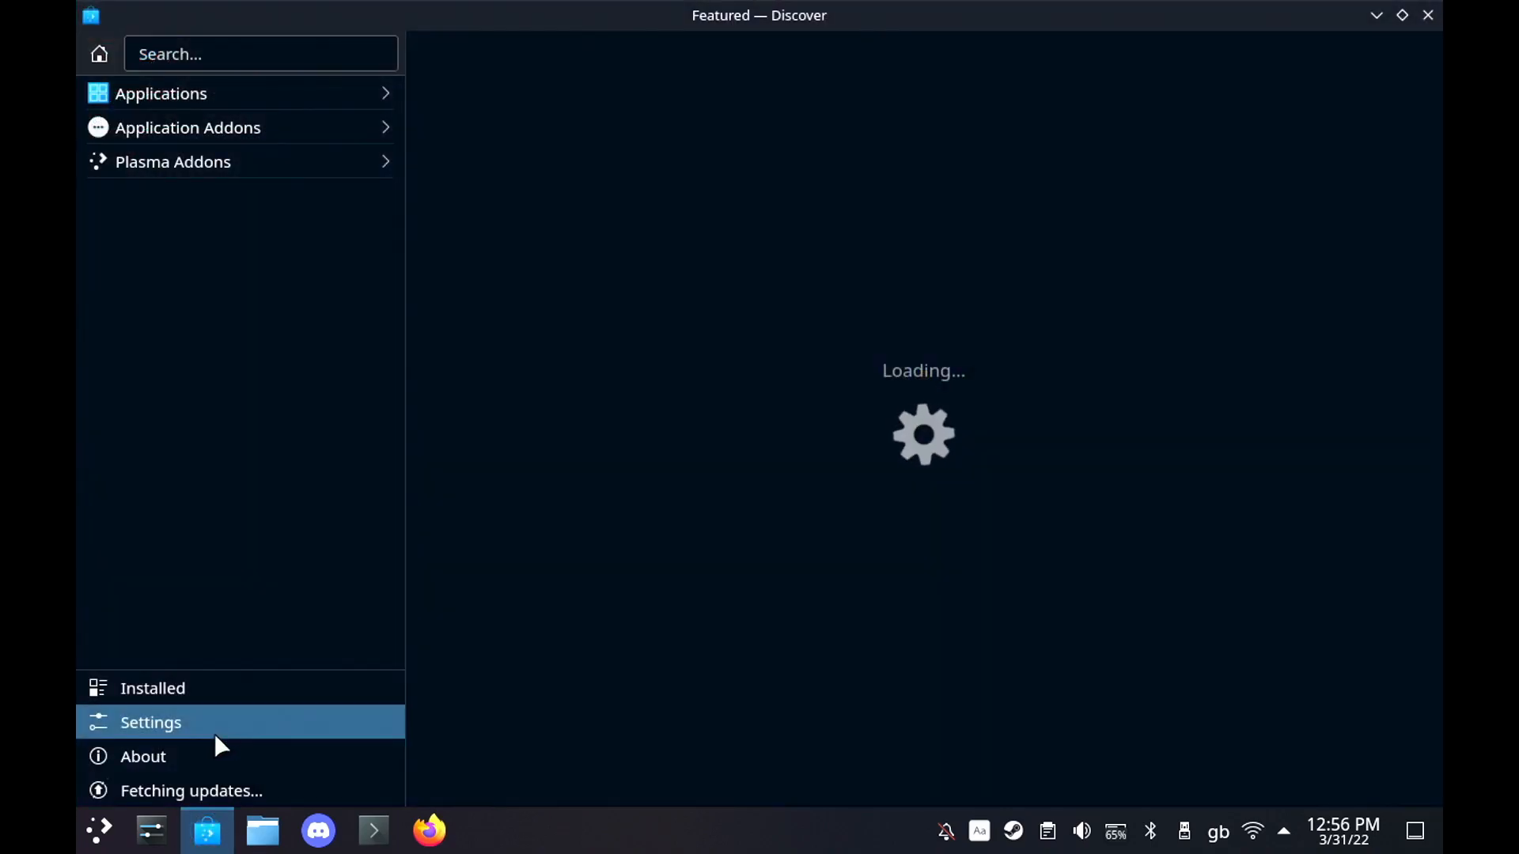
{"action": "left_click", "coordinate": [191, 791]}
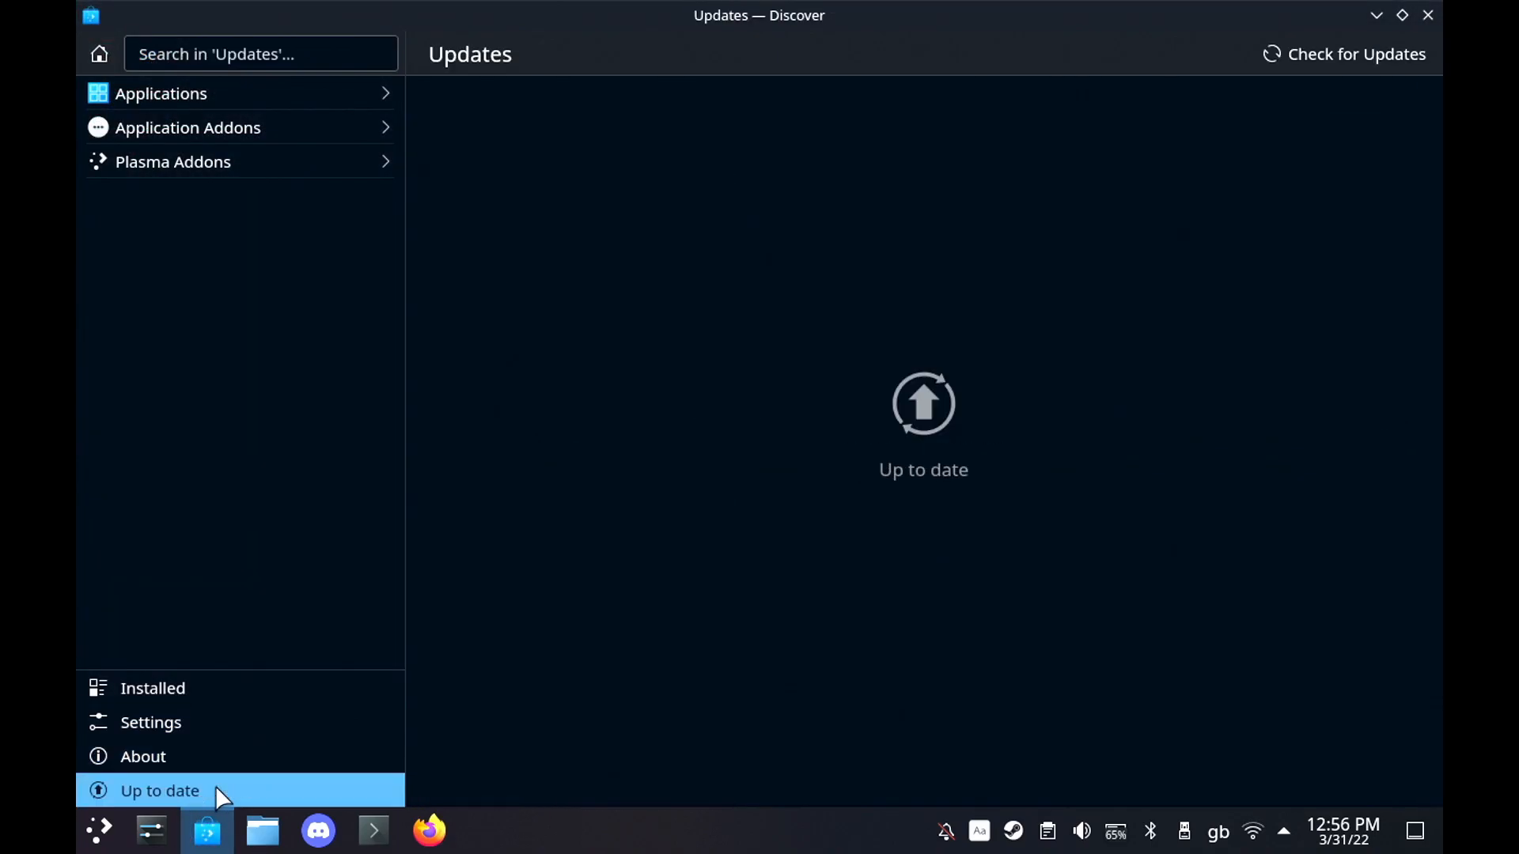
{"action": "mouse_move", "coordinate": [1288, 49]}
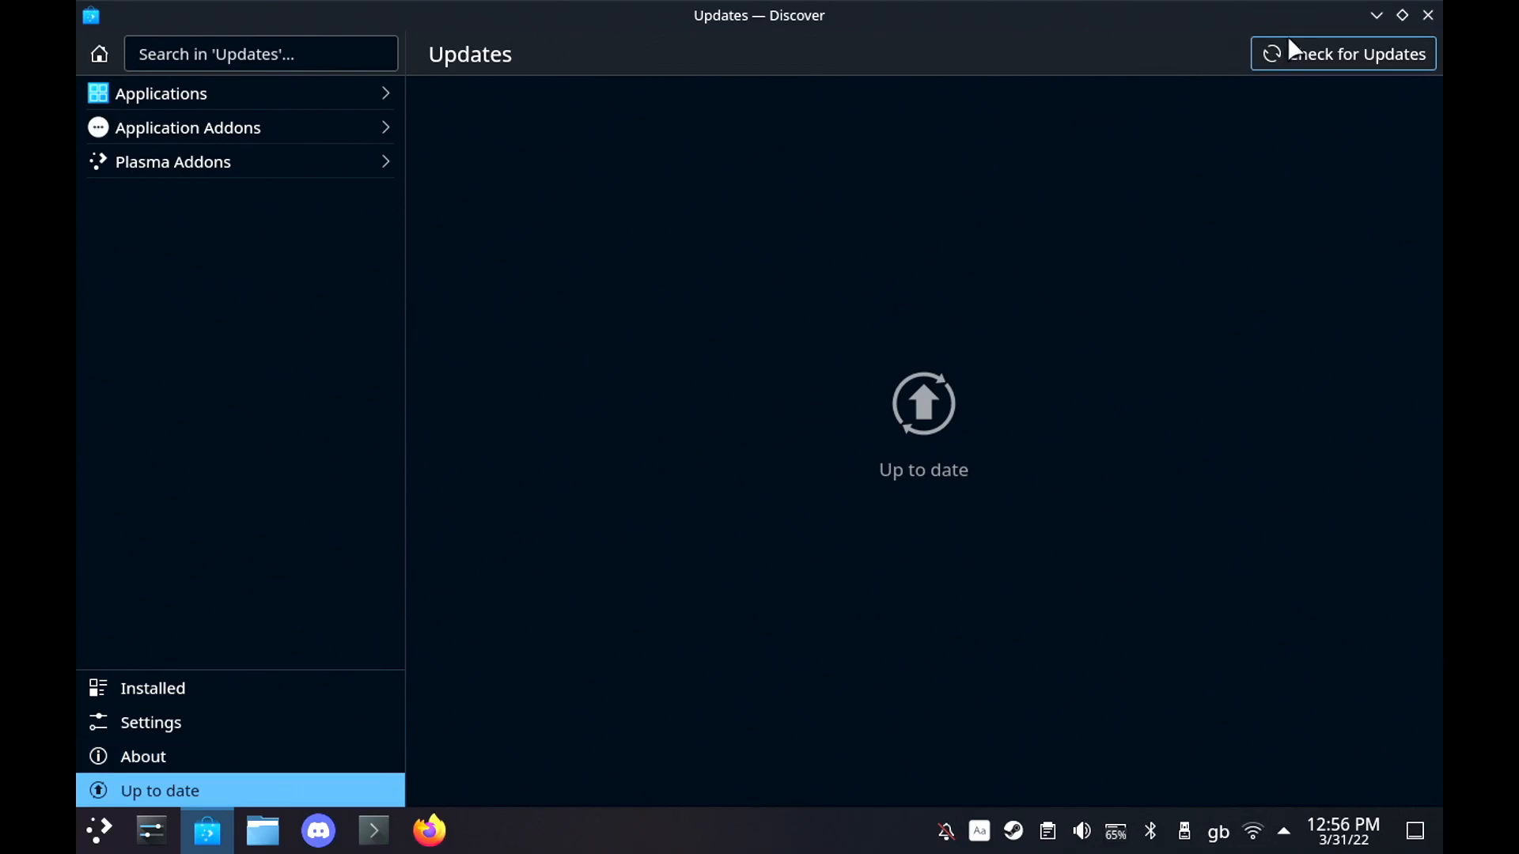
{"action": "mouse_move", "coordinate": [958, 413]}
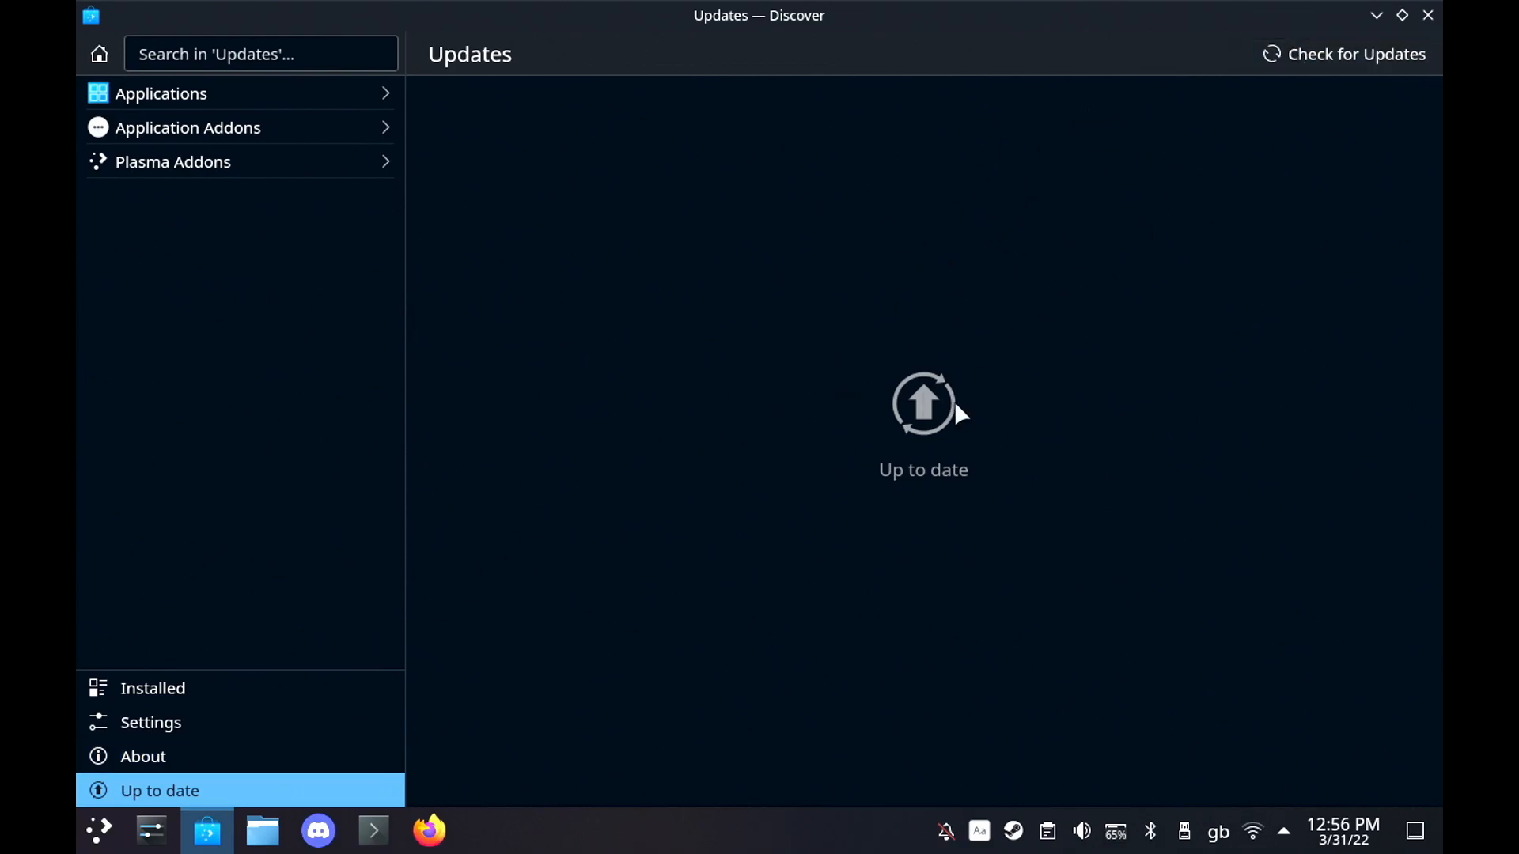
{"action": "mouse_move", "coordinate": [1341, 89]}
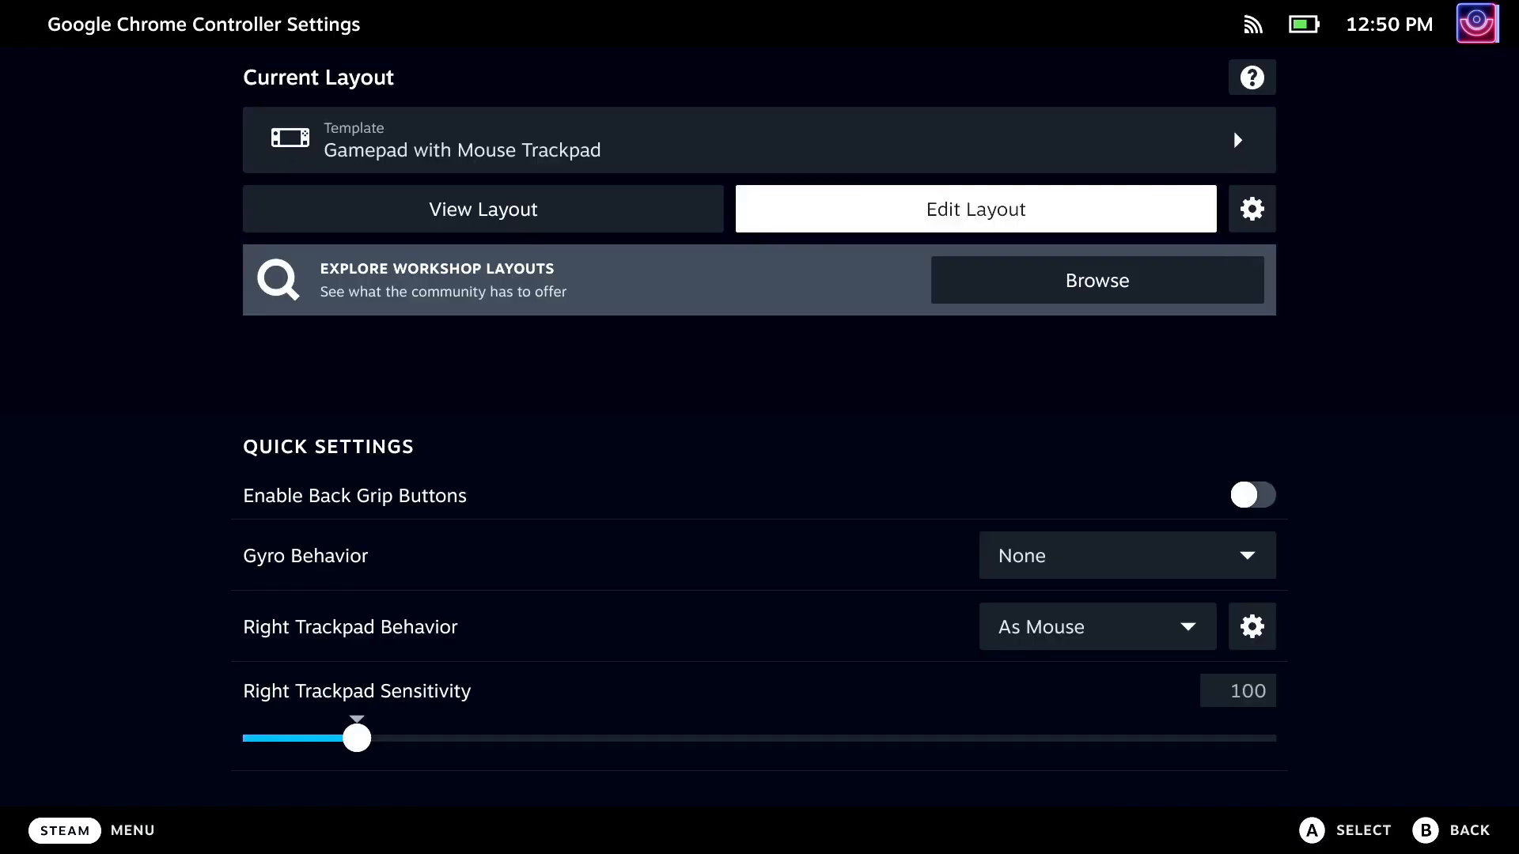
- Edit Chrome's controller layout and bring up command choices for the Right Trackpad Click binding
{"action": "left_click", "coordinate": [974, 209]}
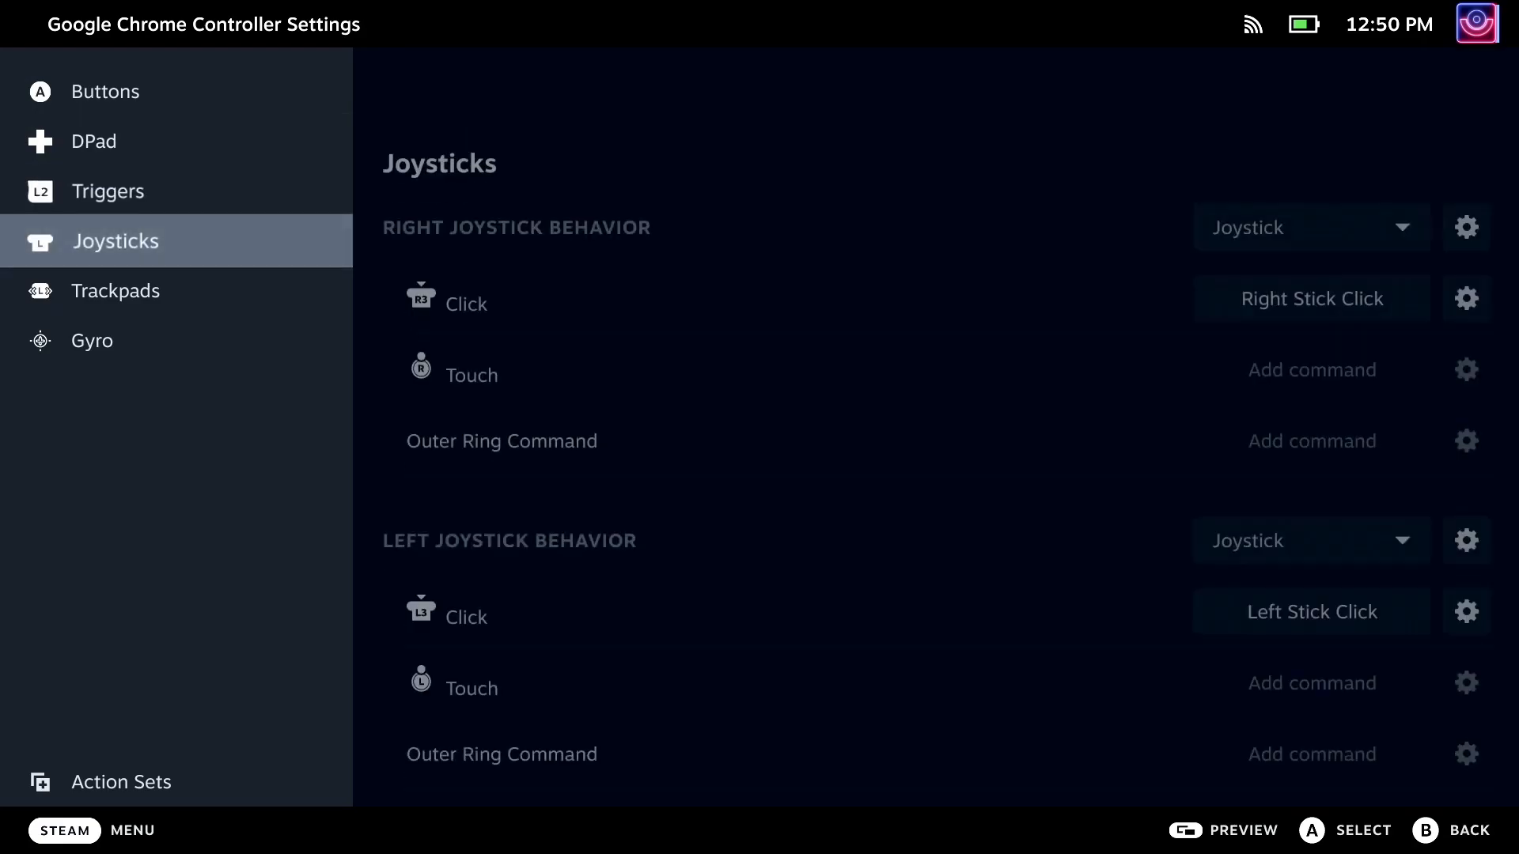
{"action": "left_click", "coordinate": [122, 291]}
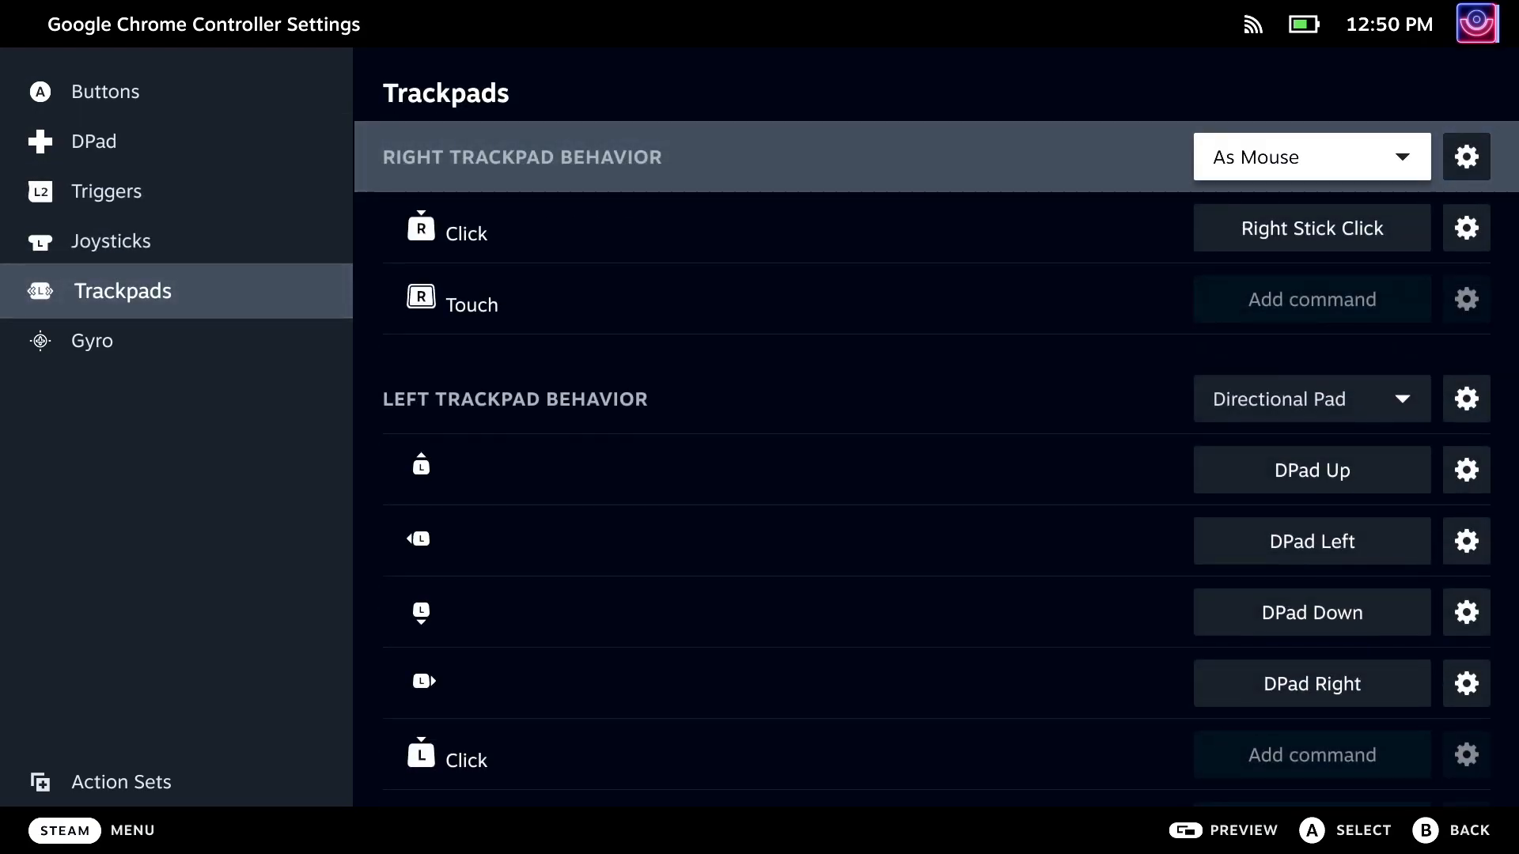
{"action": "left_click", "coordinate": [1310, 228]}
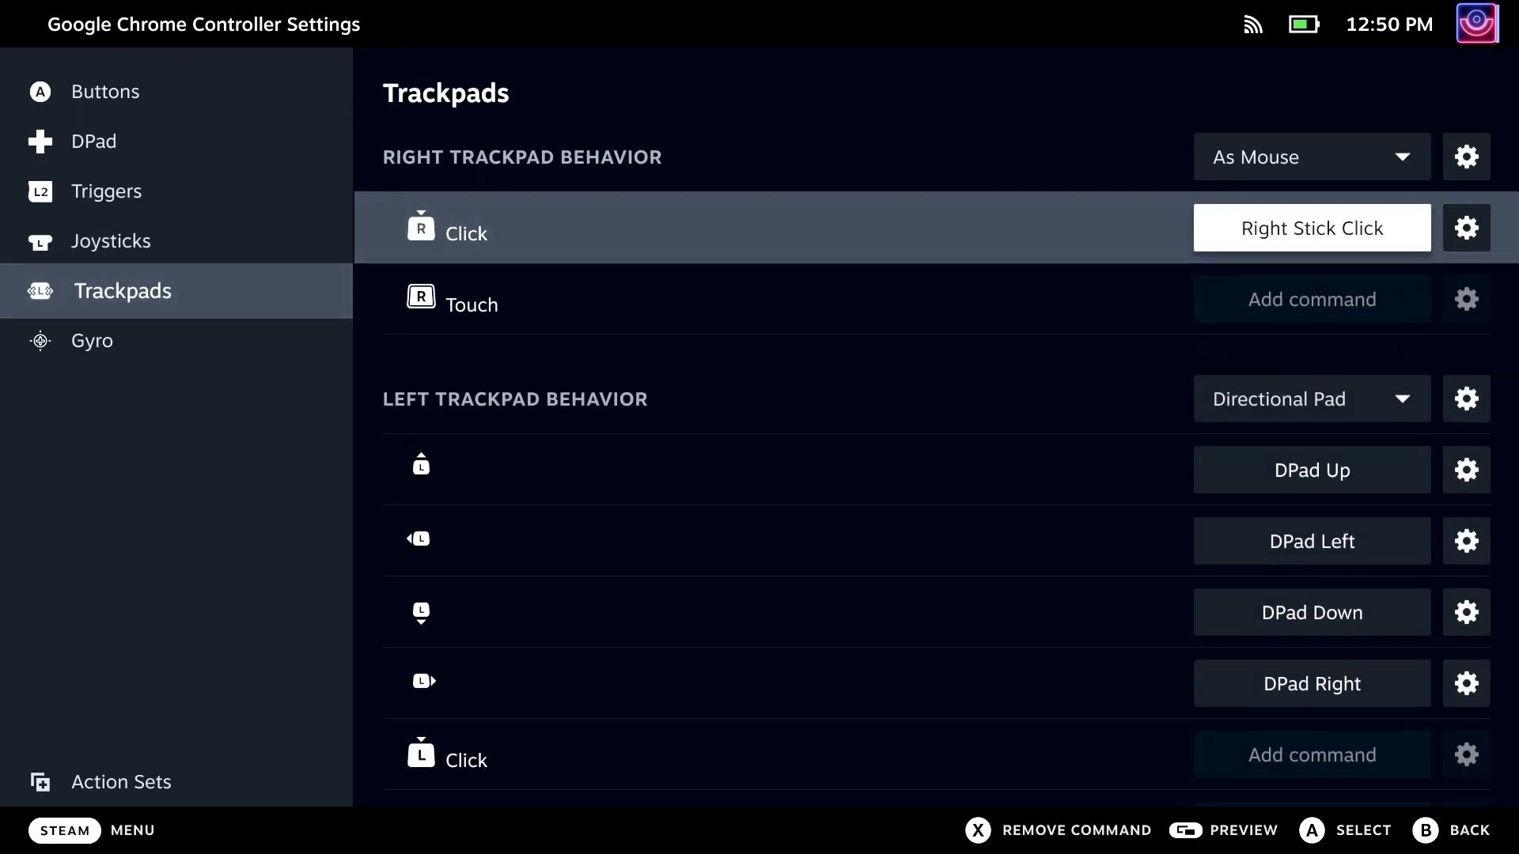
{"action": "left_click", "coordinate": [1309, 228]}
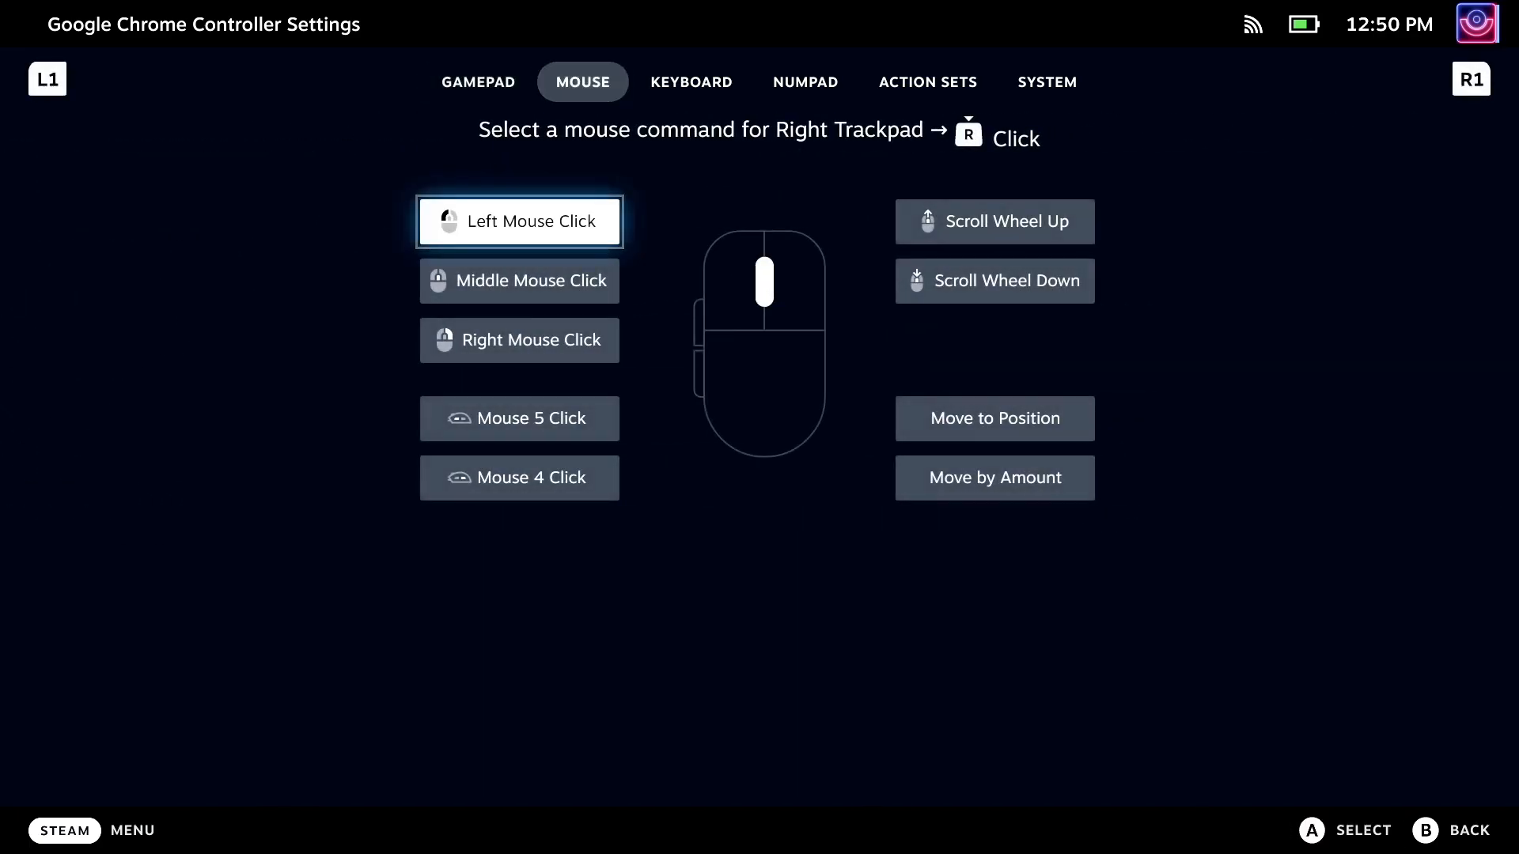
- Assign Left Mouse Click to the right trackpad click, then launch Google Chrome
{"action": "left_click", "coordinate": [519, 221]}
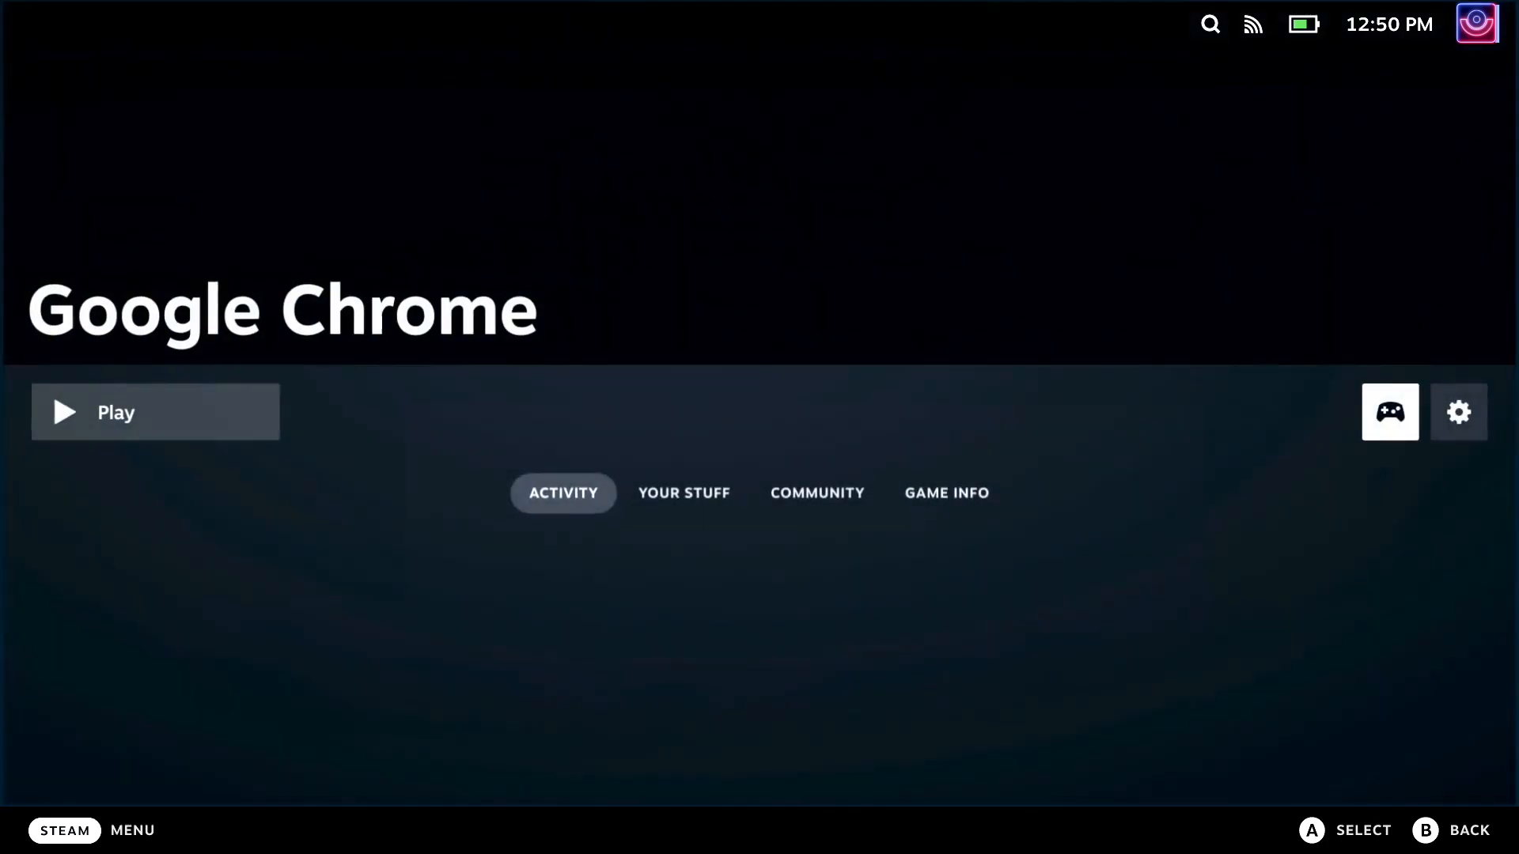
{"action": "left_click", "coordinate": [115, 411]}
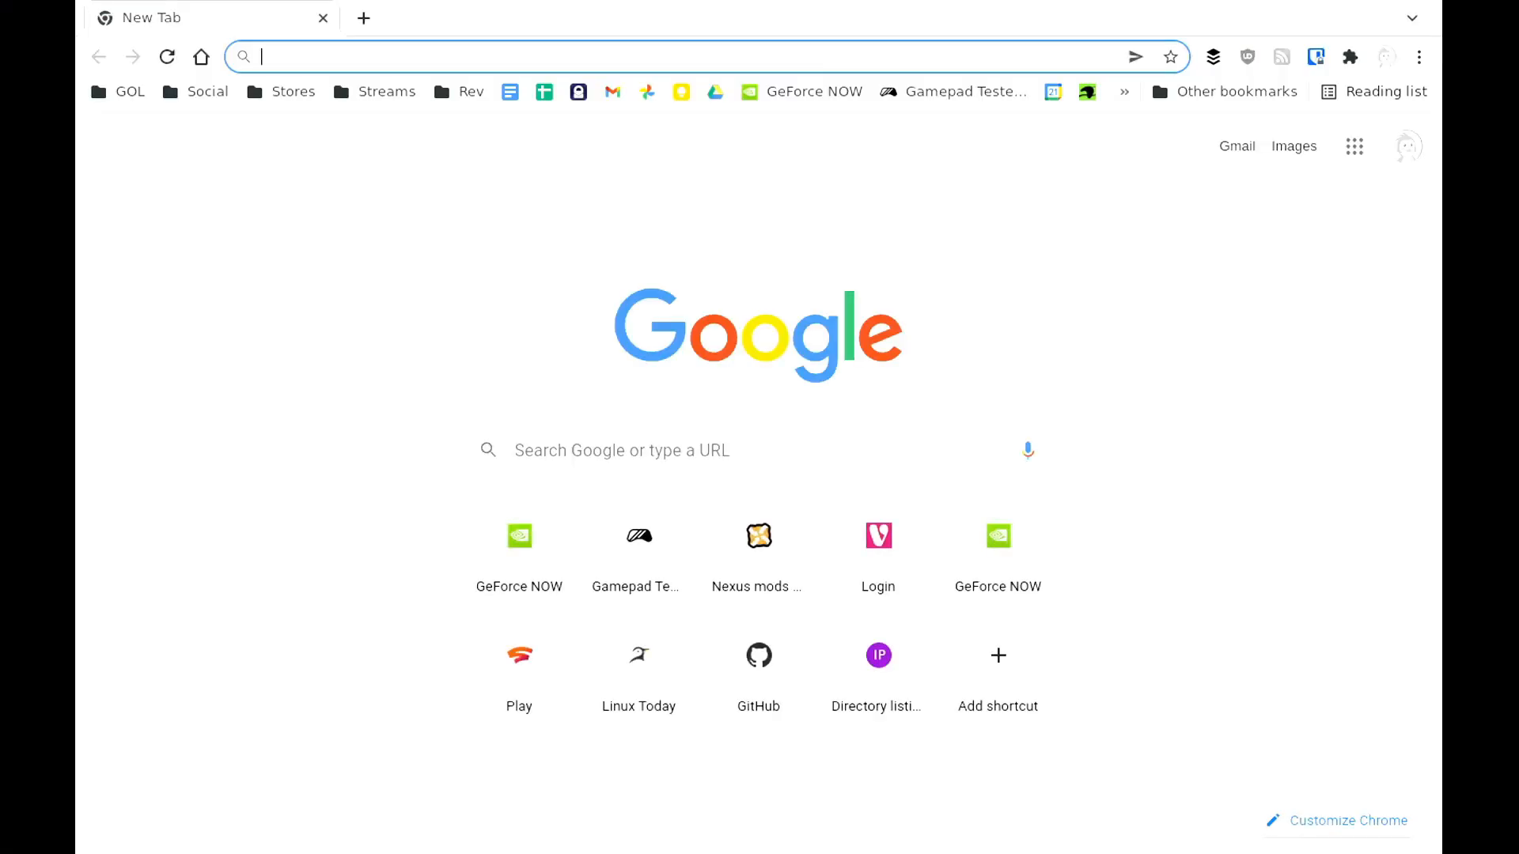